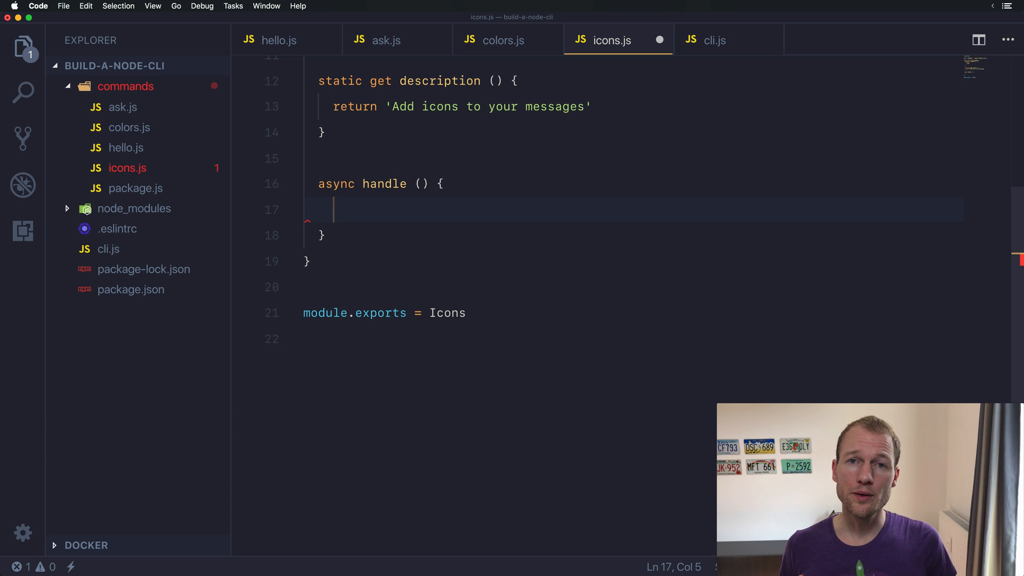
# In handle(), log this.icon('success') followed by the message about Ace supporting icons
pyautogui.write('console.')
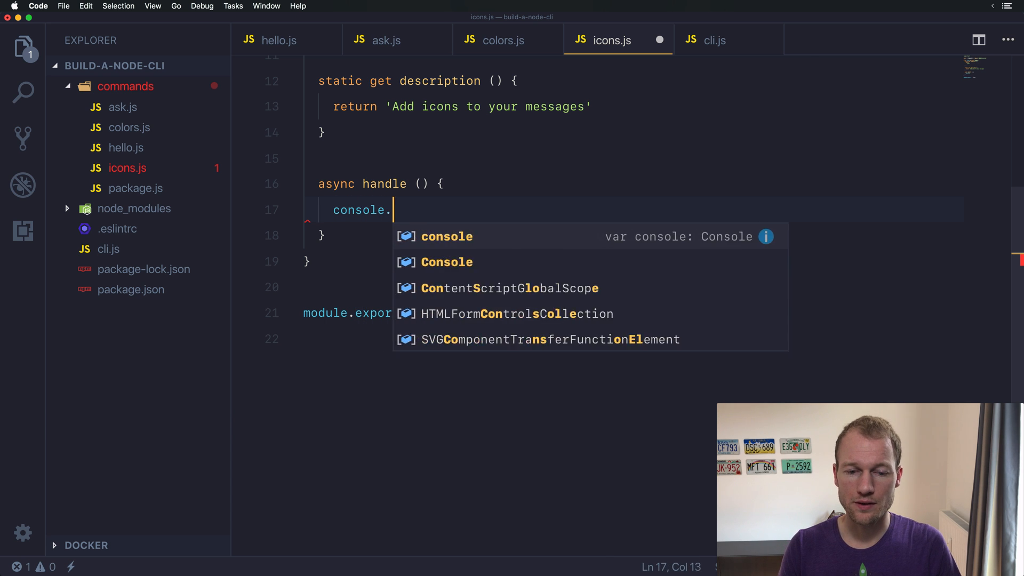
pyautogui.write('log8')
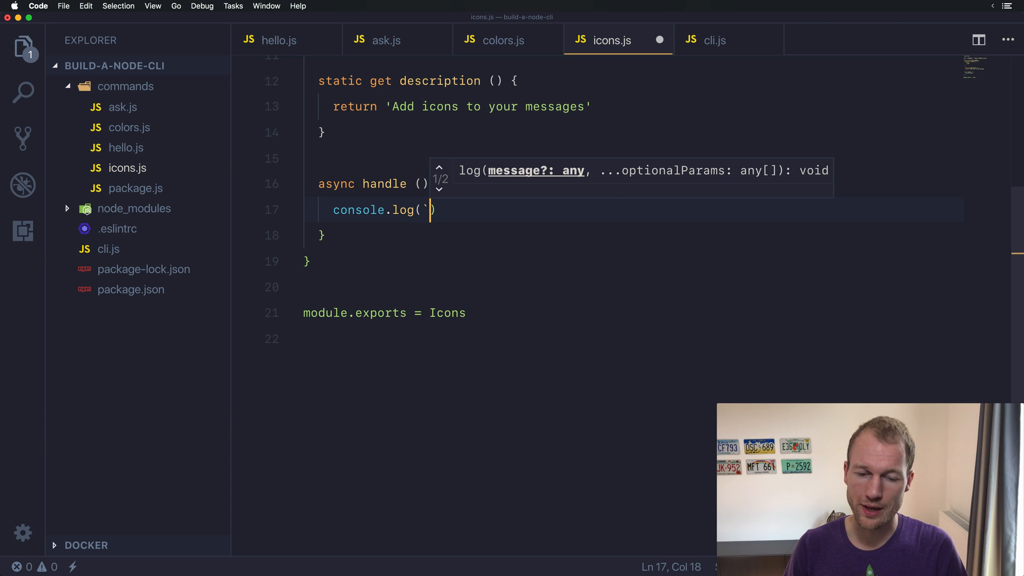
pyautogui.write('`')
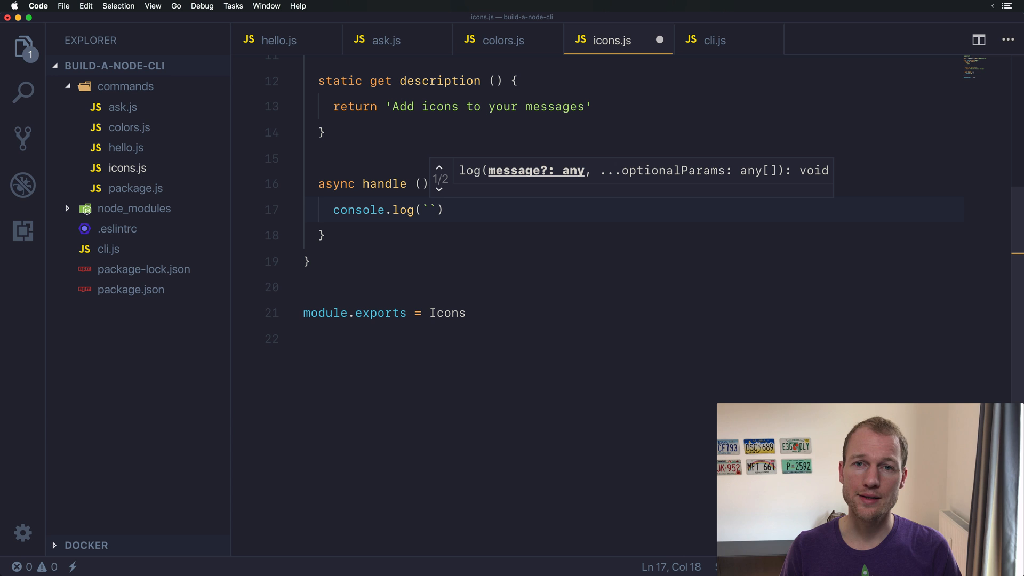
pyautogui.write('$')
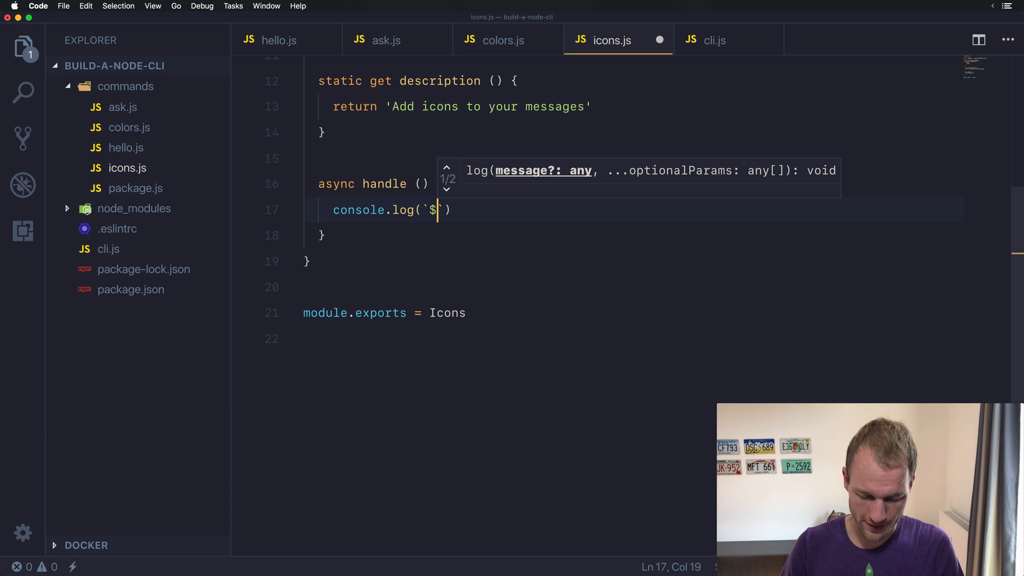
pyautogui.write('{thi')
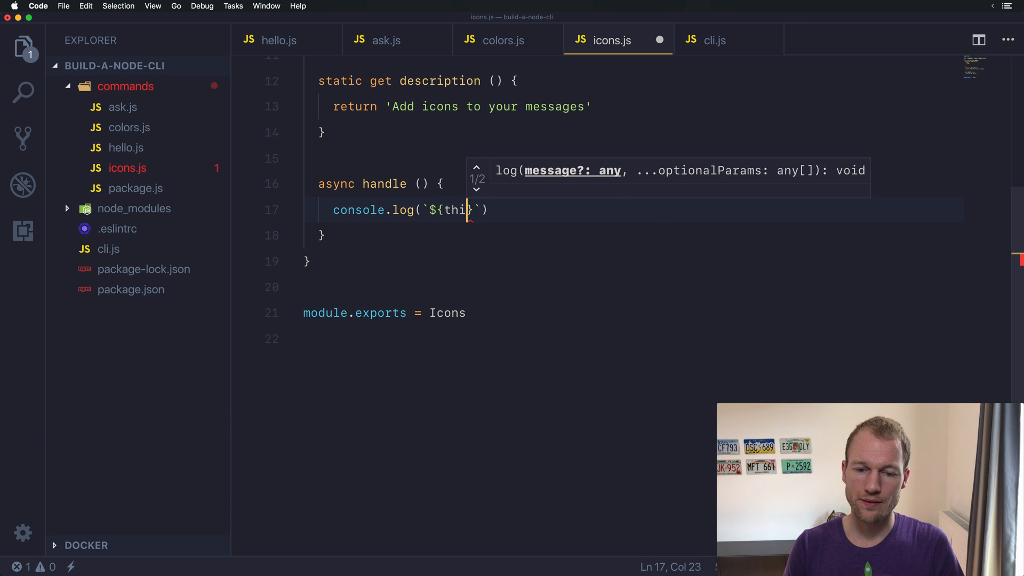
pyautogui.write('s.ic')
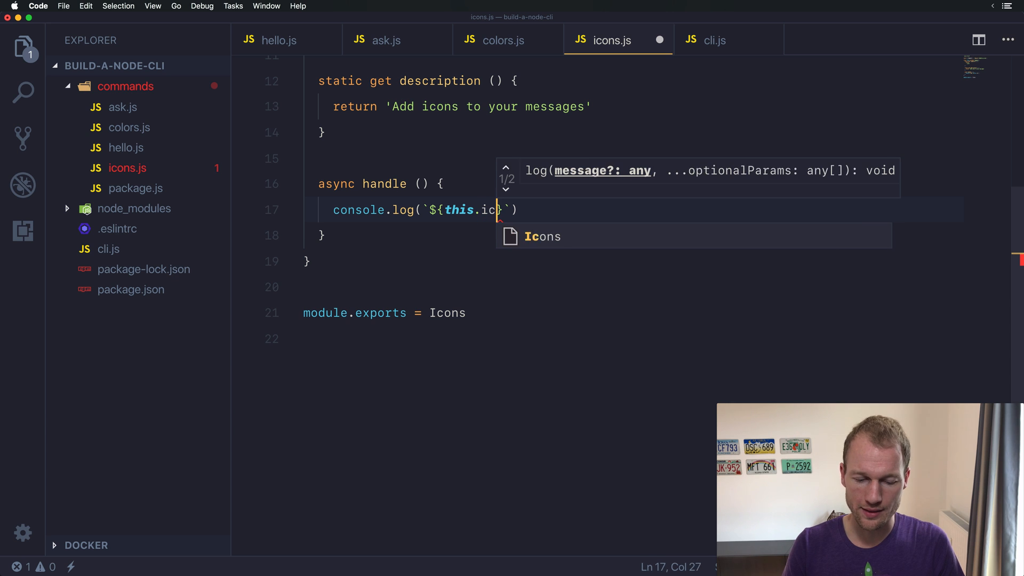
pyautogui.write('on()')
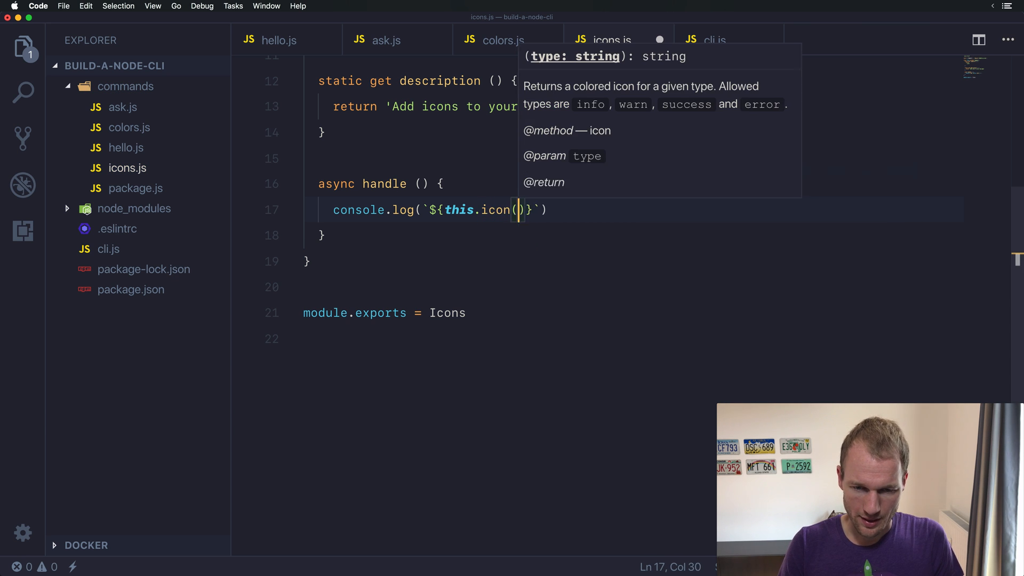
pyautogui.write("'success'")
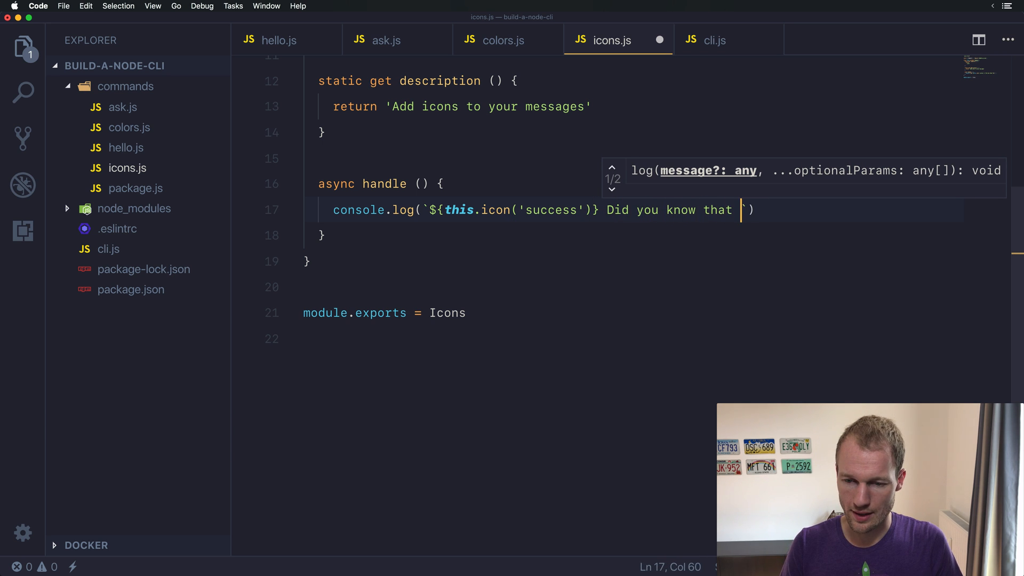
pyautogui.write('Ace supports icons?')
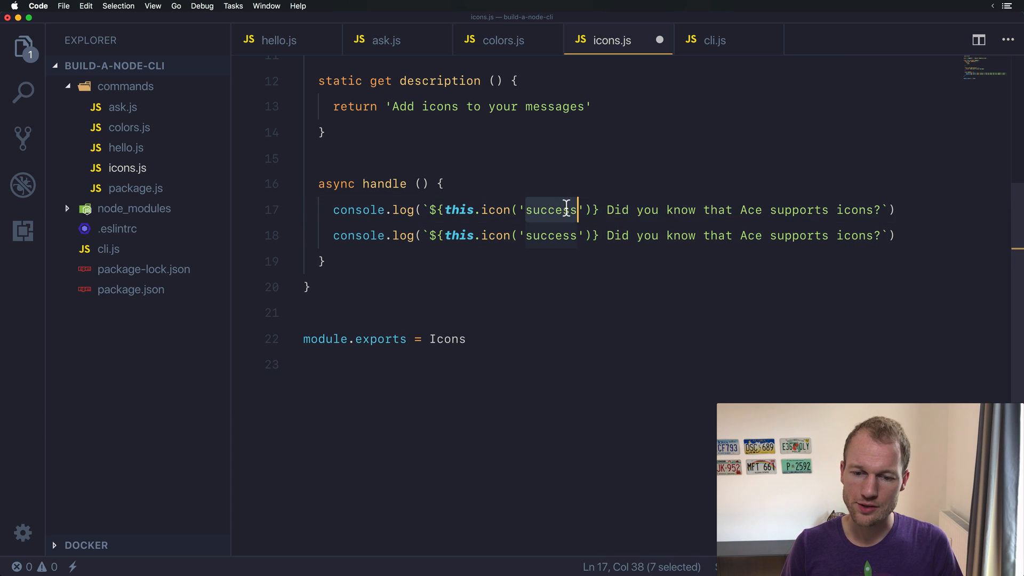
# Switch the first log line to the info icon and change the second message to 'Yeeeeeeezzzzz!'
pyautogui.write('info')
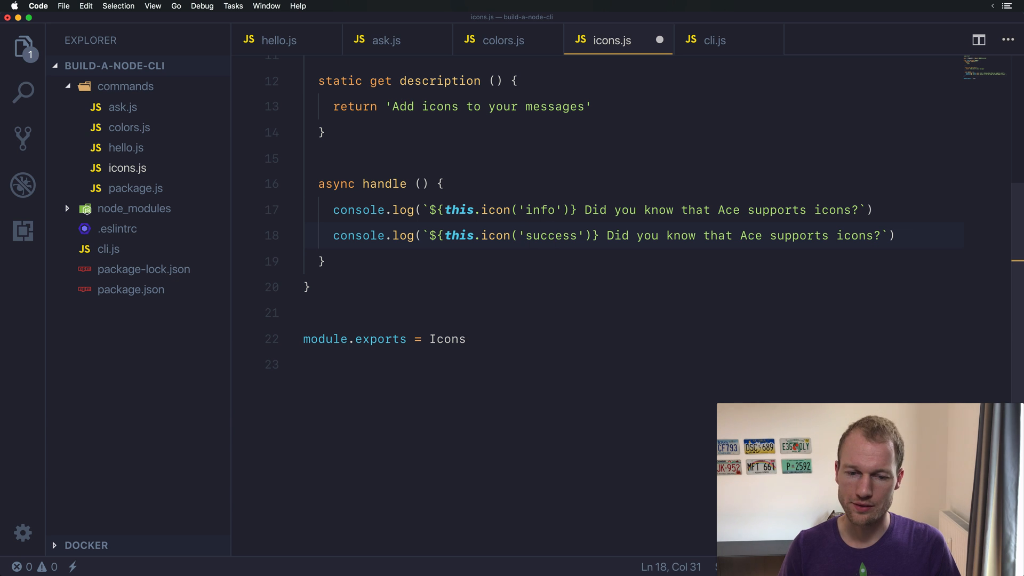
pyautogui.moveTo(604, 235); pyautogui.dragTo(889, 235)
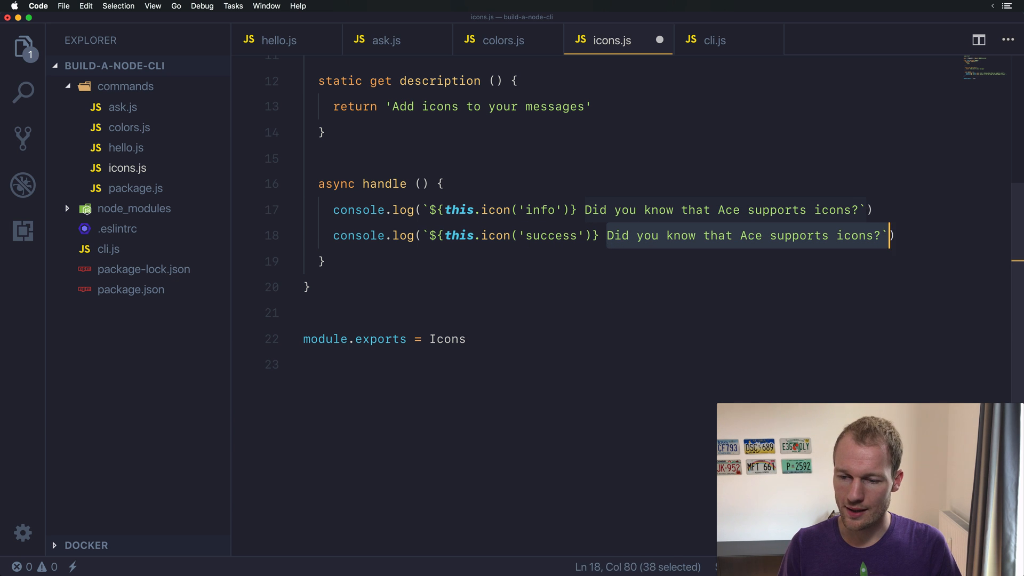
pyautogui.write('Yeeeeeeezzzzz!')
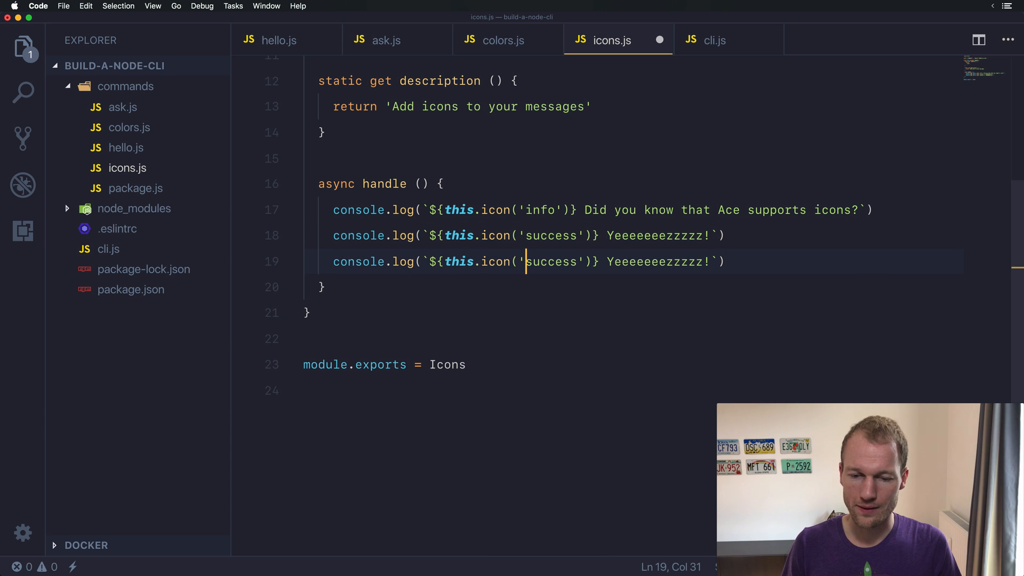
# Make the third line use the warn icon plus an error icon with 'errors!' text
pyautogui.write('warn')
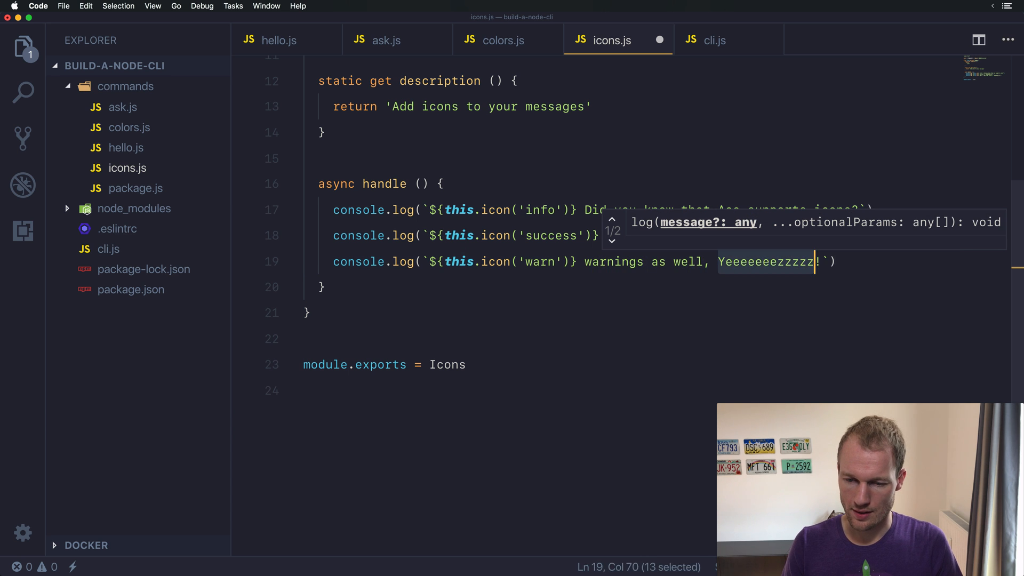
pyautogui.write('and ${')
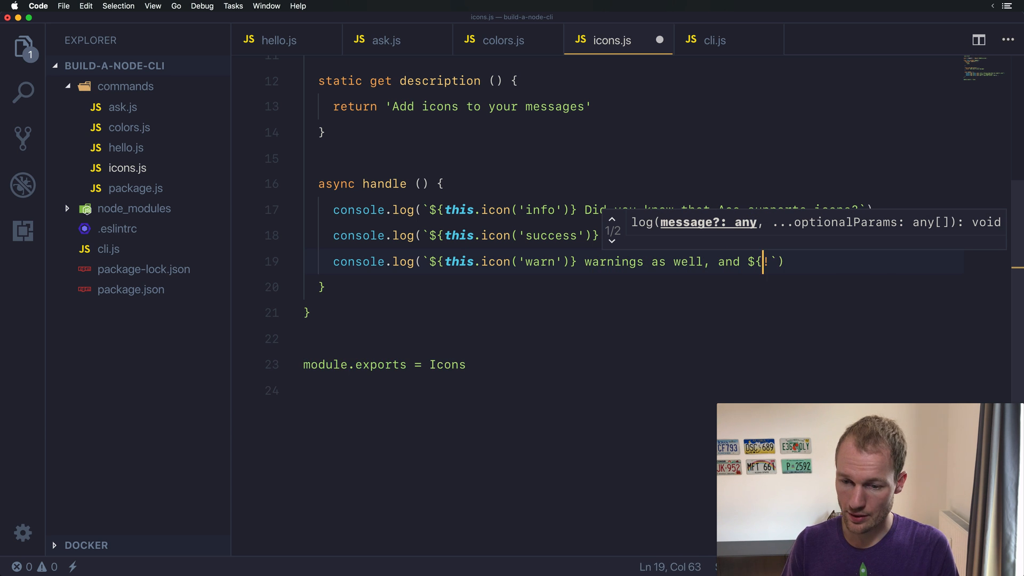
pyautogui.write("this.icon('error")
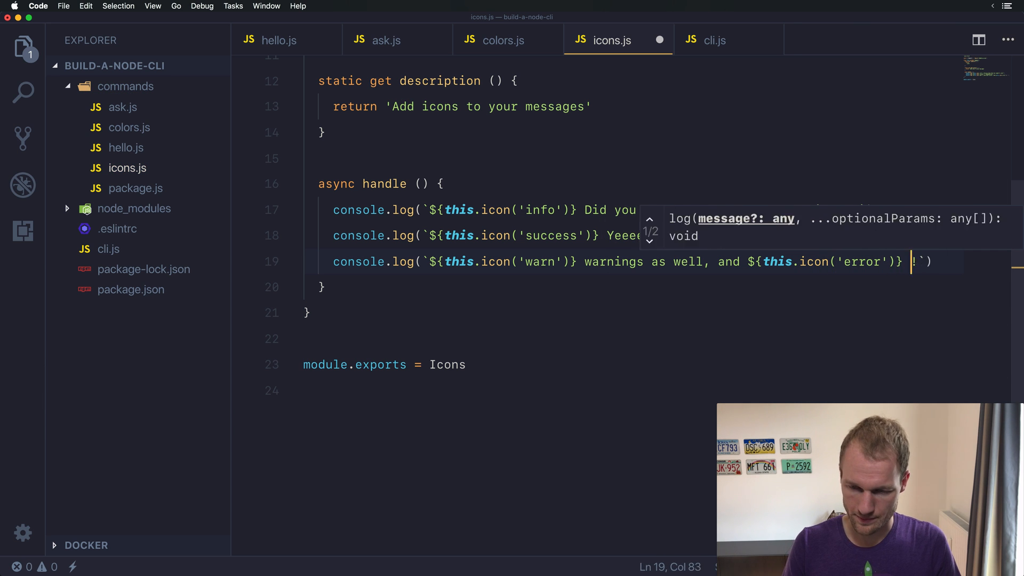
pyautogui.write('errors!')
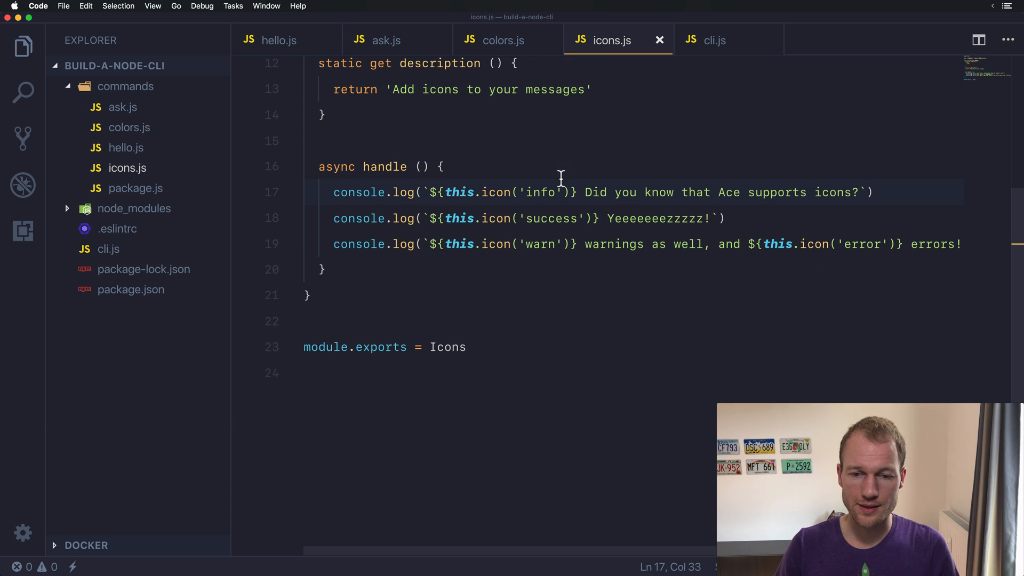
# Replace the duplicate 'hello' entry on line 7 of cli.js with 'icons', then return to icons.js
pyautogui.click(715, 40)
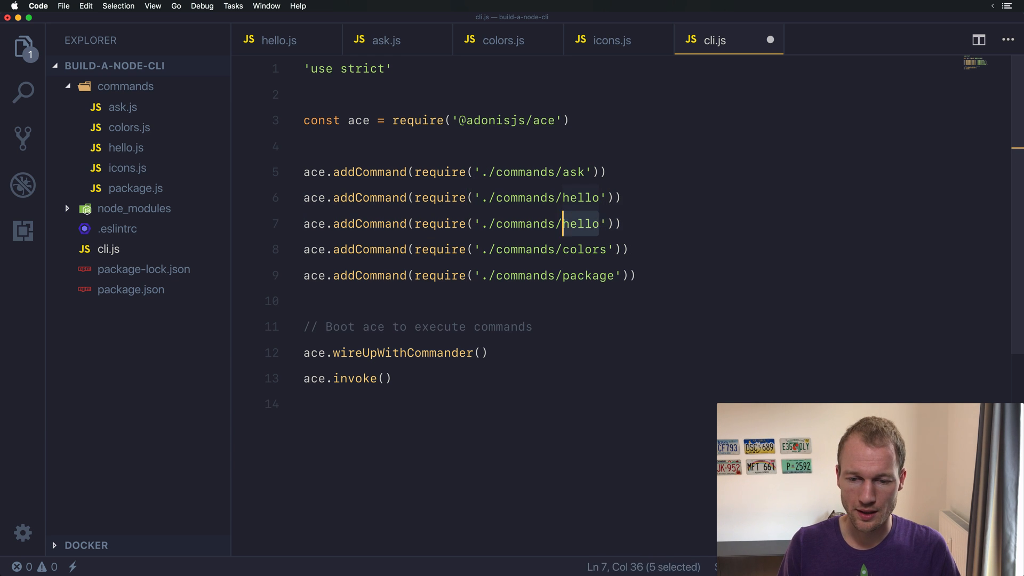
pyautogui.write('icons')
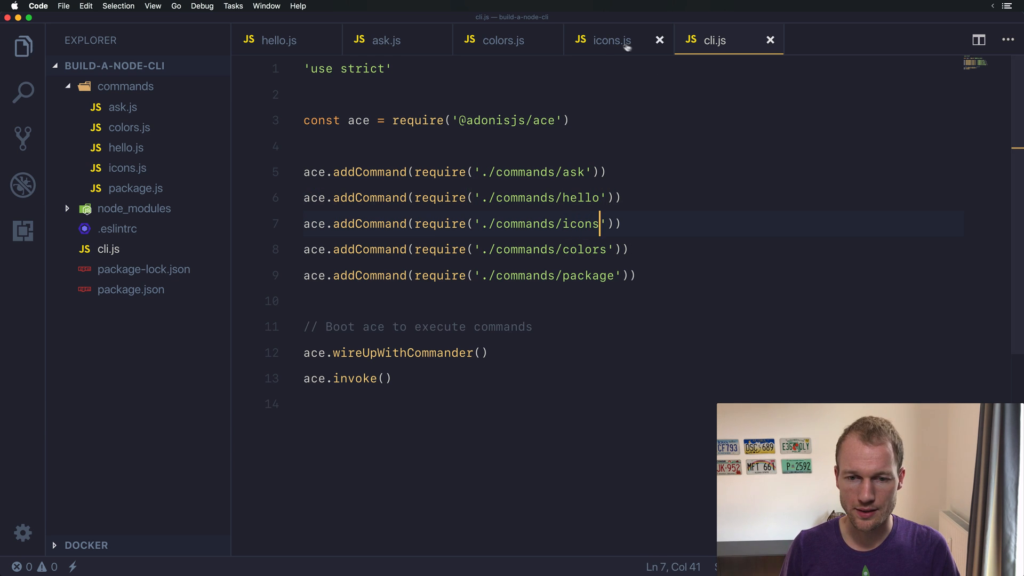
pyautogui.click(611, 40)
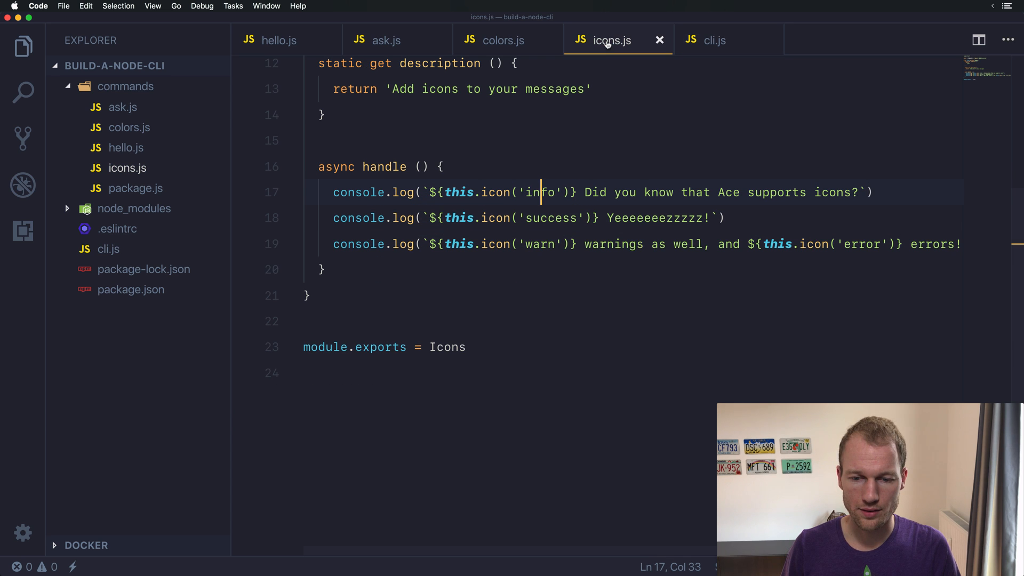
pyautogui.moveTo(648, 239)
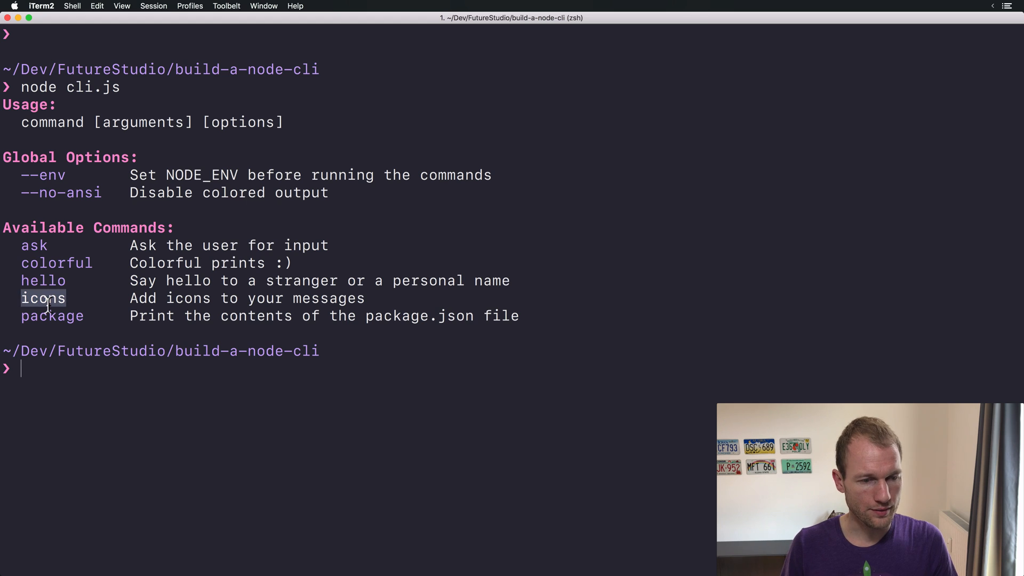
# Run 'node cli.js icons' in iTerm2 to print the four icon messages
pyautogui.write('node cli.js icons')
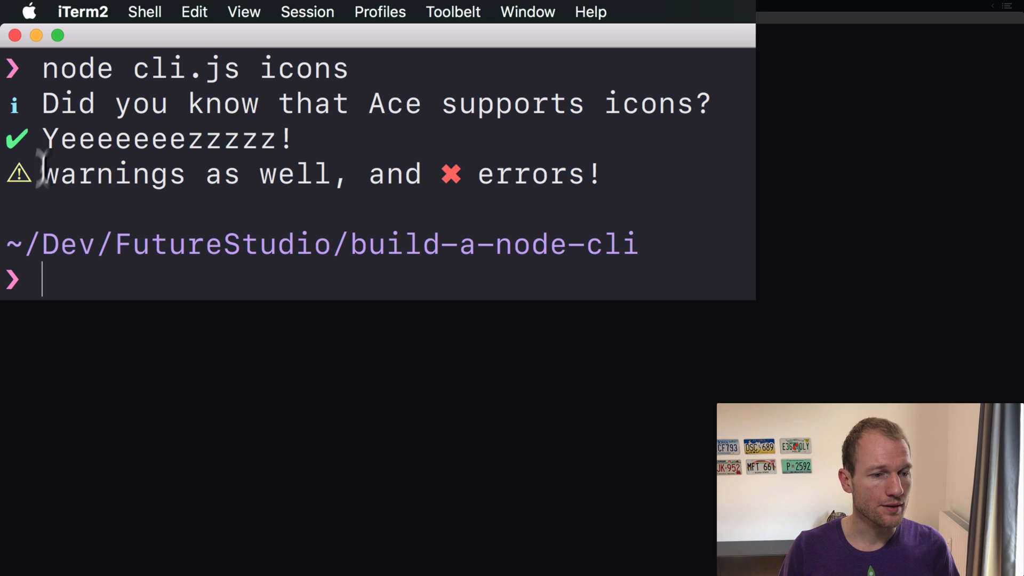
pyautogui.moveTo(464, 189)
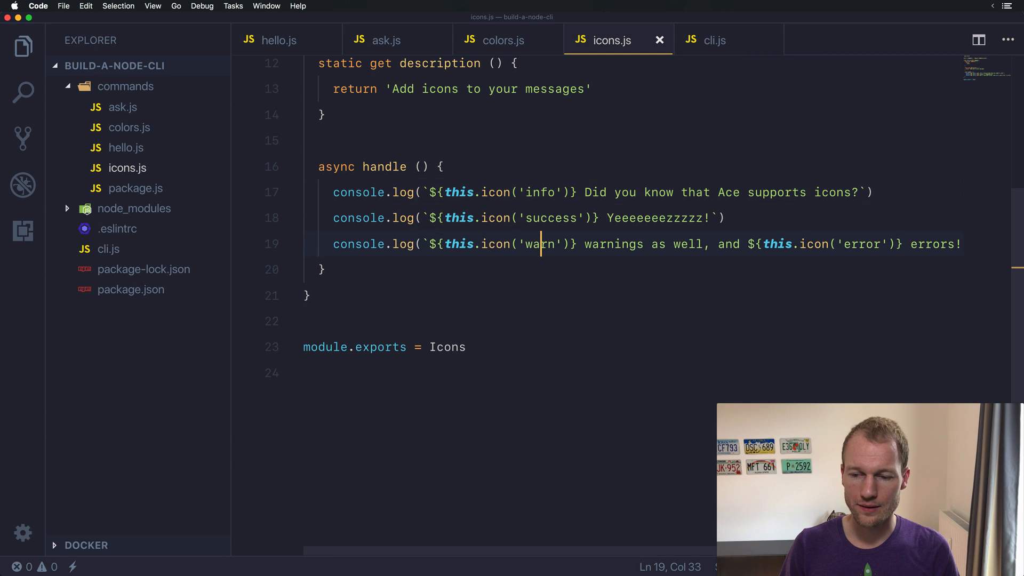
# Add a console.log('') blank line and a this.success message with the success icon
pyautogui.press('enter')
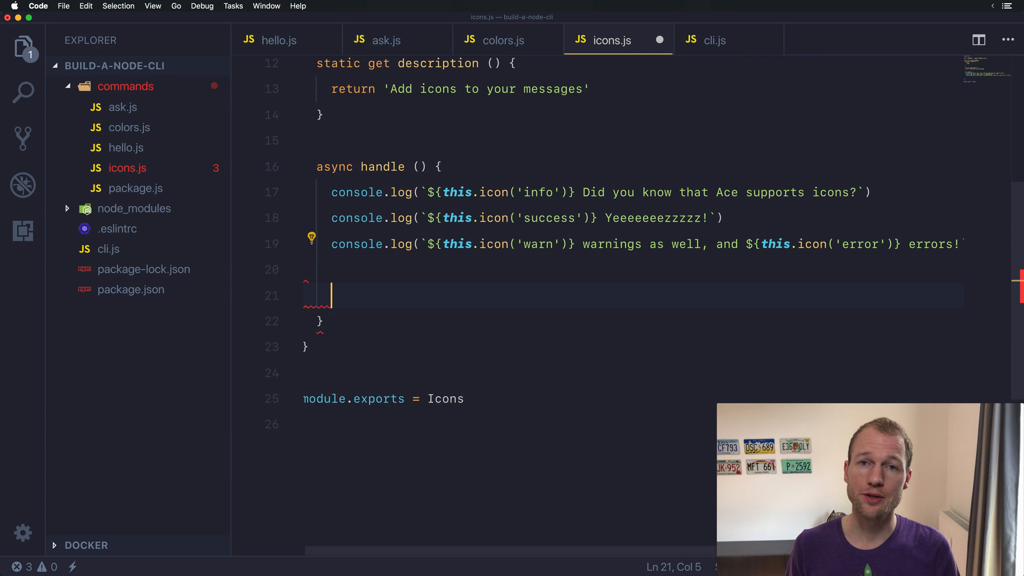
pyautogui.write('console.')
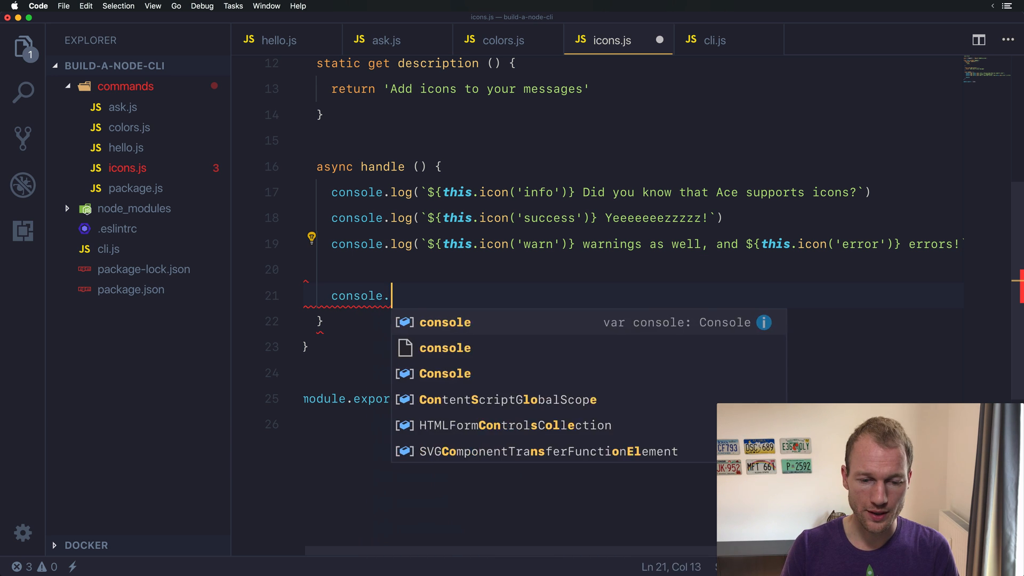
pyautogui.write("log('')")
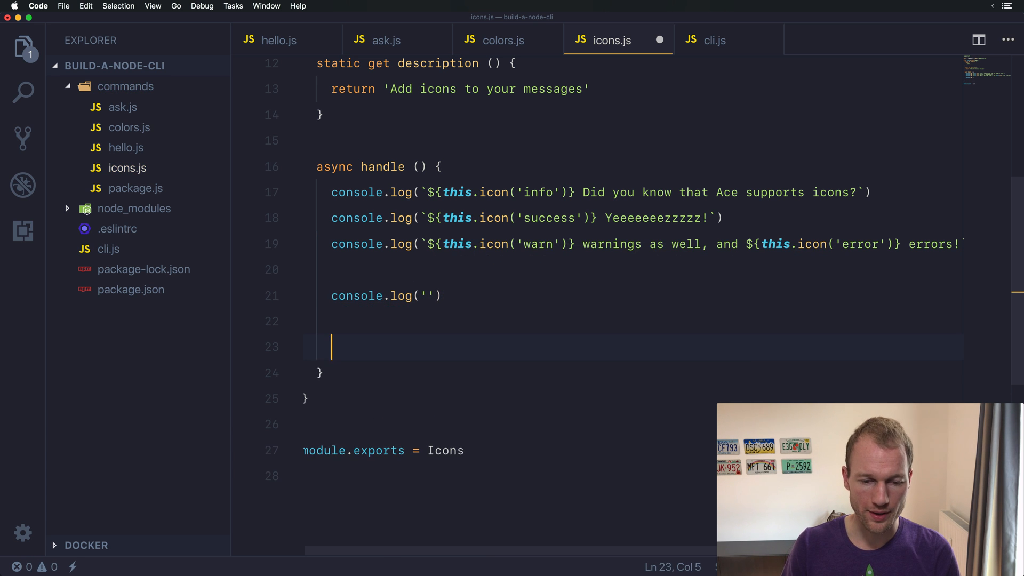
pyautogui.write('this.success(`thi')
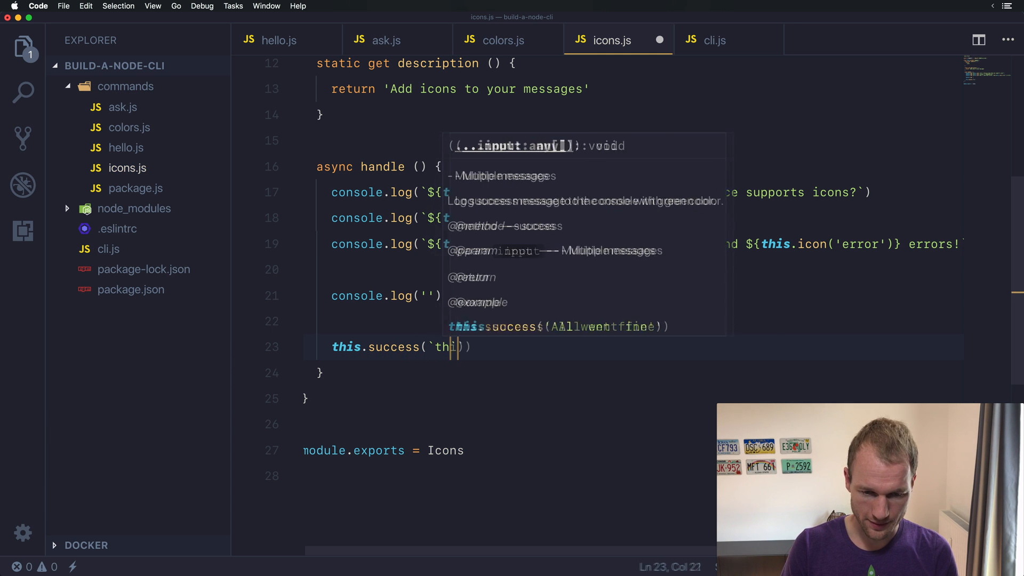
pyautogui.write("${this.icon('success')}} went smooth like chocolate`)")
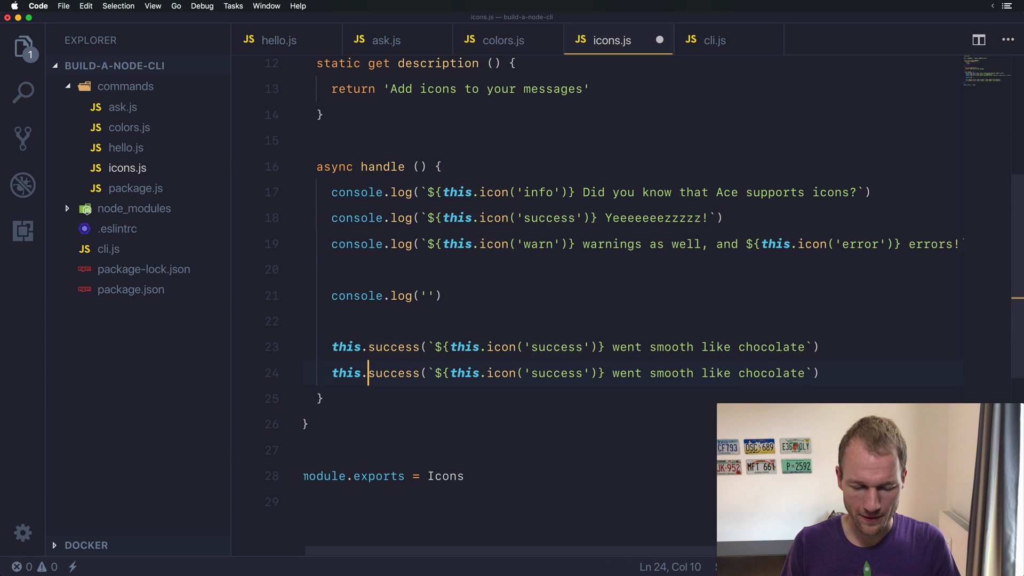
# Add a this.warn line using the error icon with the text 'but with warnings'
pyautogui.write('warn')
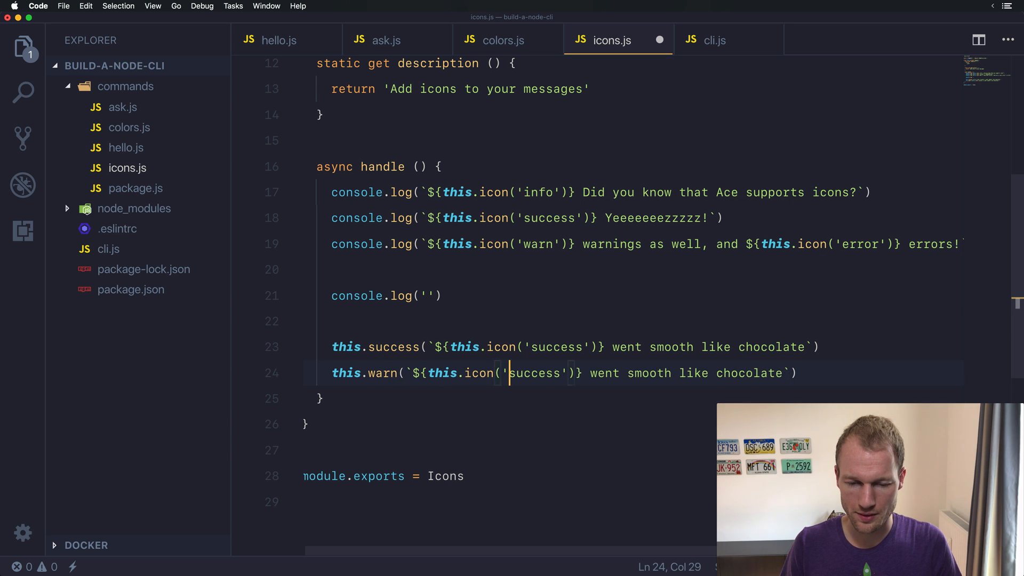
pyautogui.write('error')
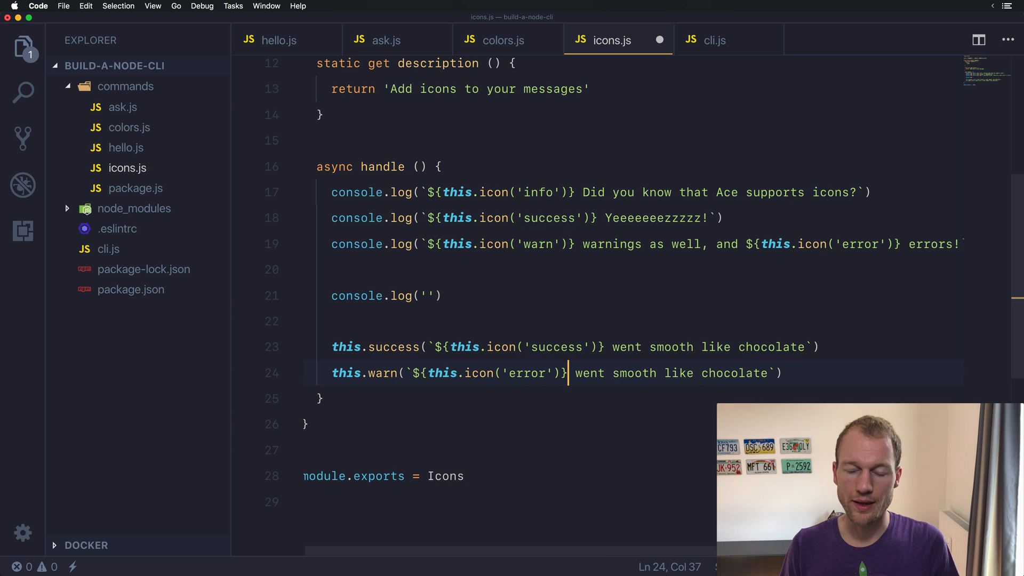
pyautogui.moveTo(575, 373); pyautogui.dragTo(769, 373)
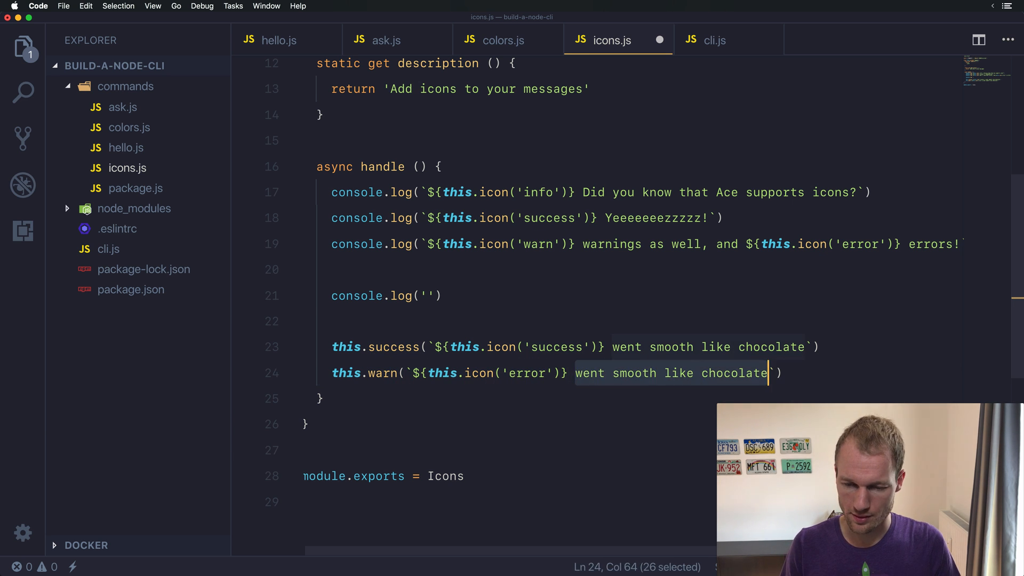
pyautogui.write('but with warnings')
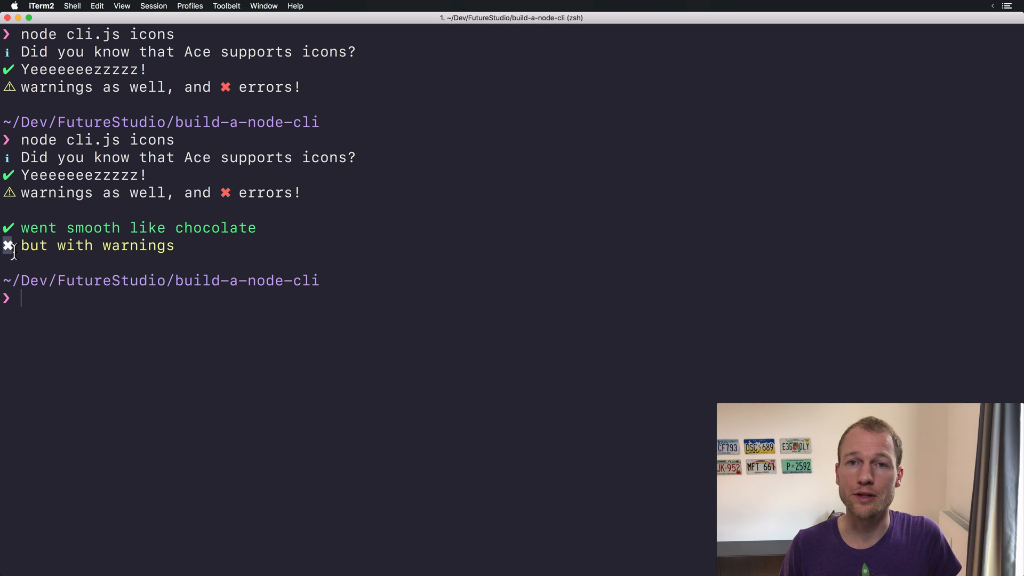
pyautogui.moveTo(13, 251)
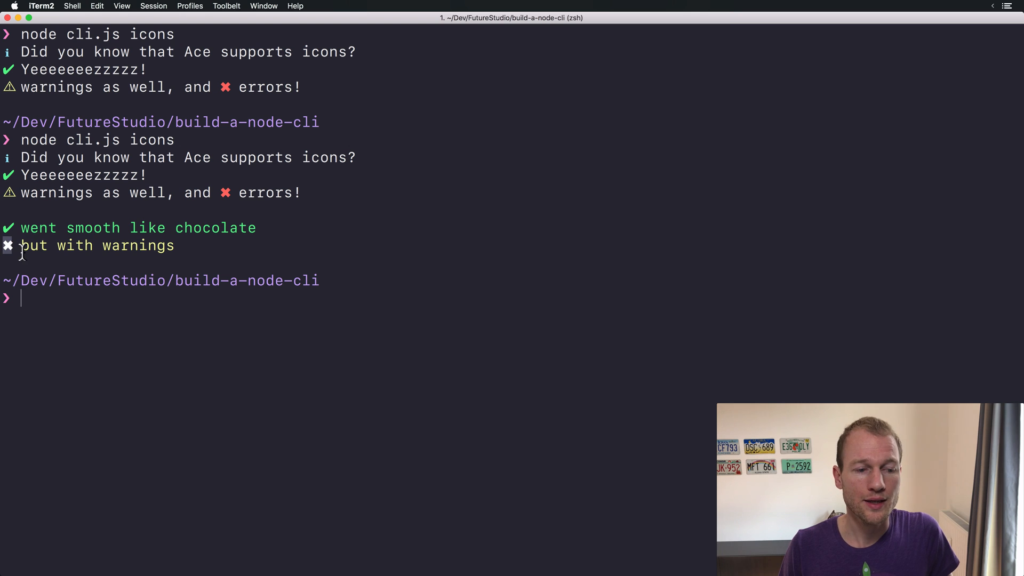